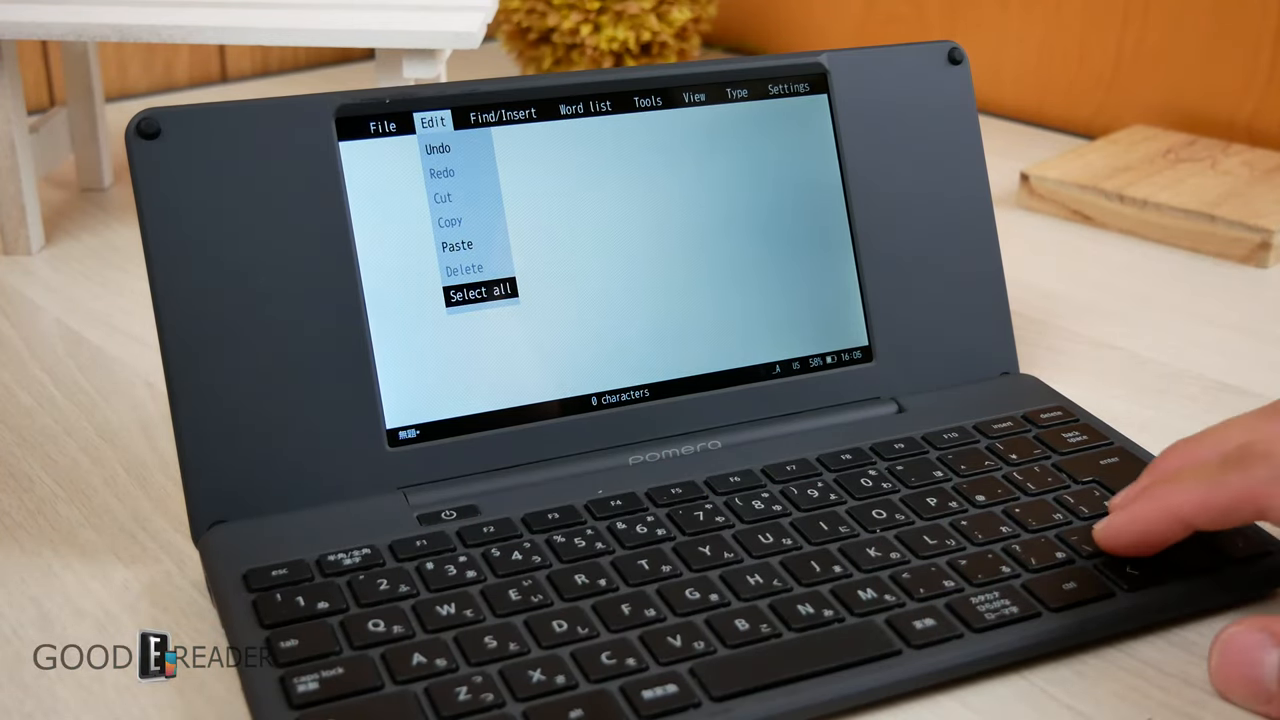
# Browse Find/Insert past the character palette and time stamp items, then show the Word list options.
pyautogui.click(504, 110)
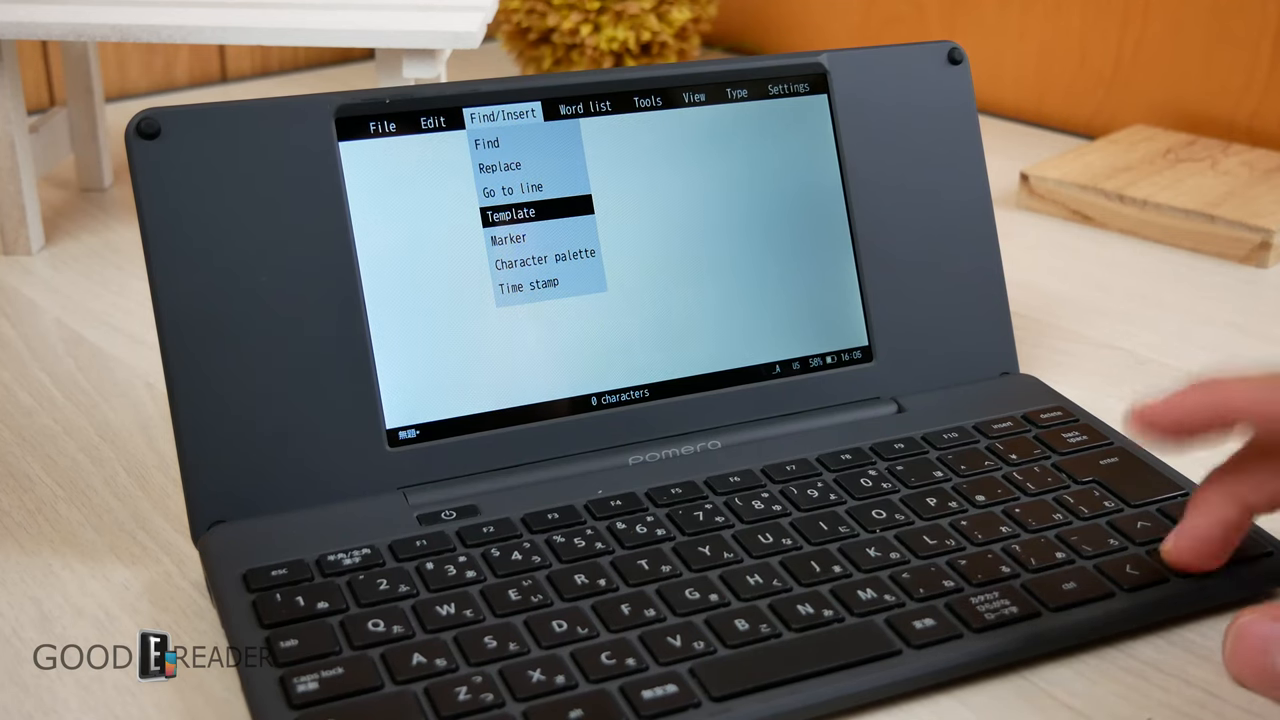
pyautogui.press('down')
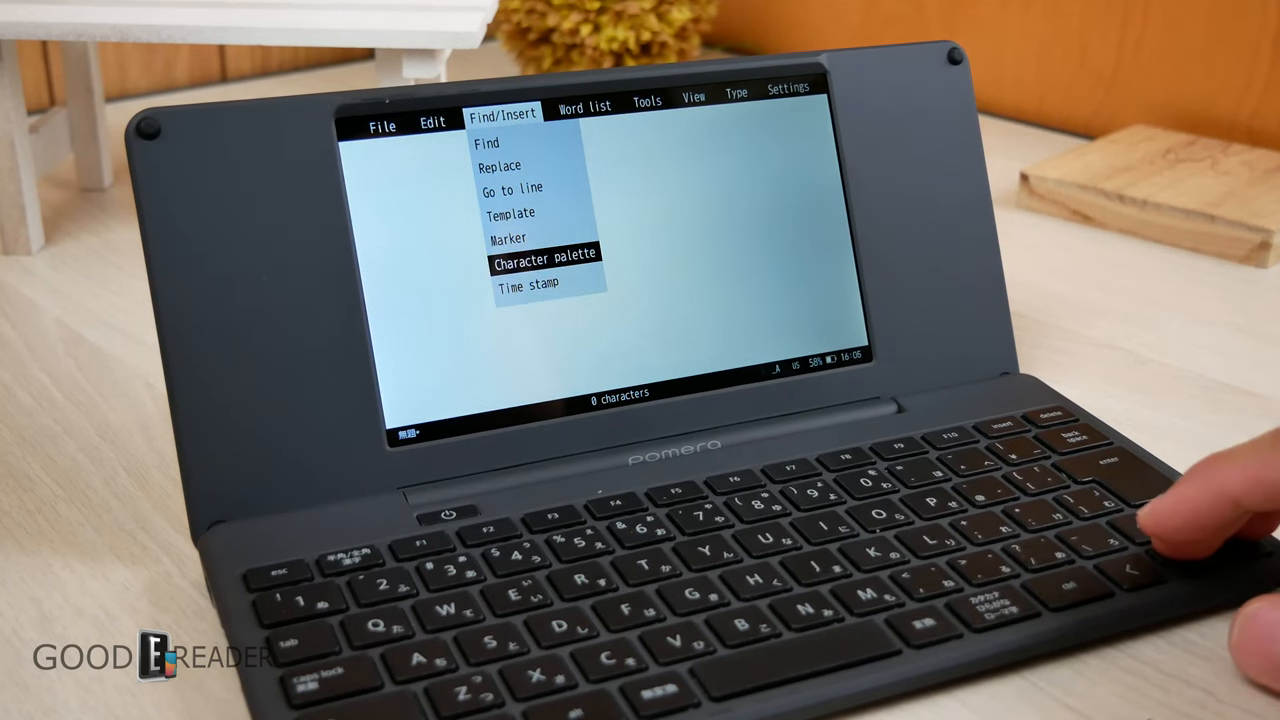
pyautogui.press('down')
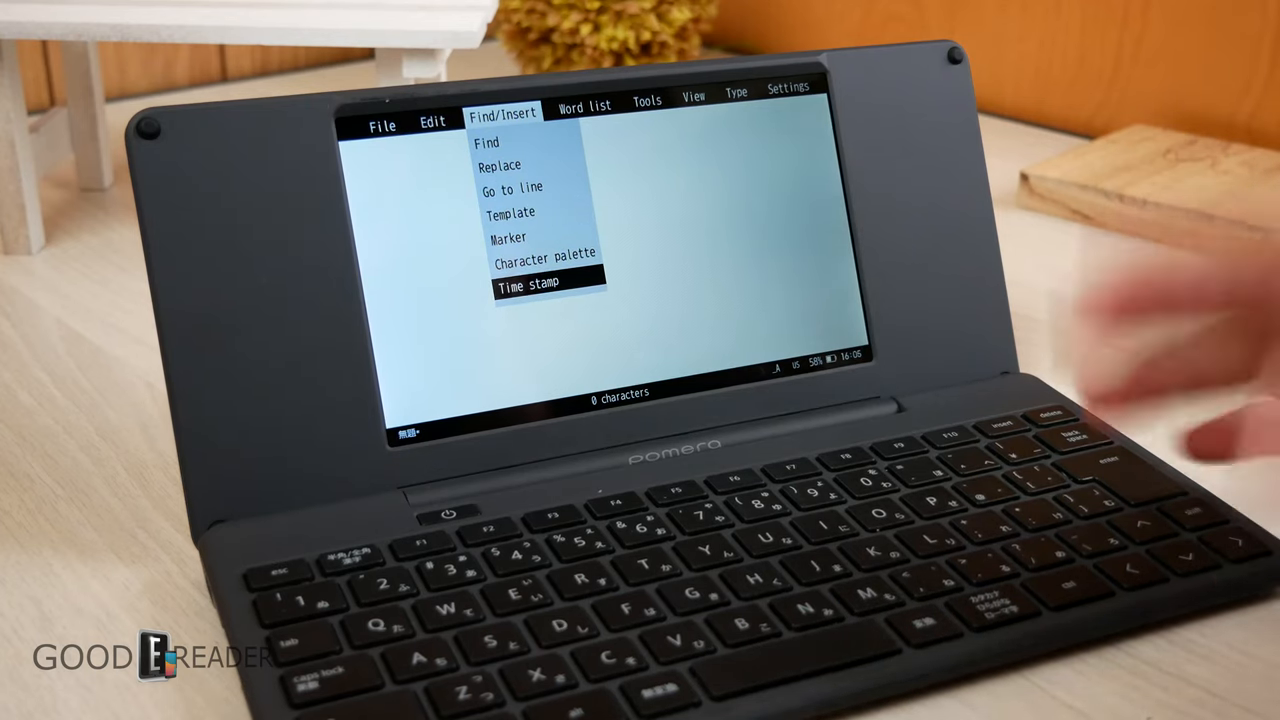
pyautogui.click(528, 284)
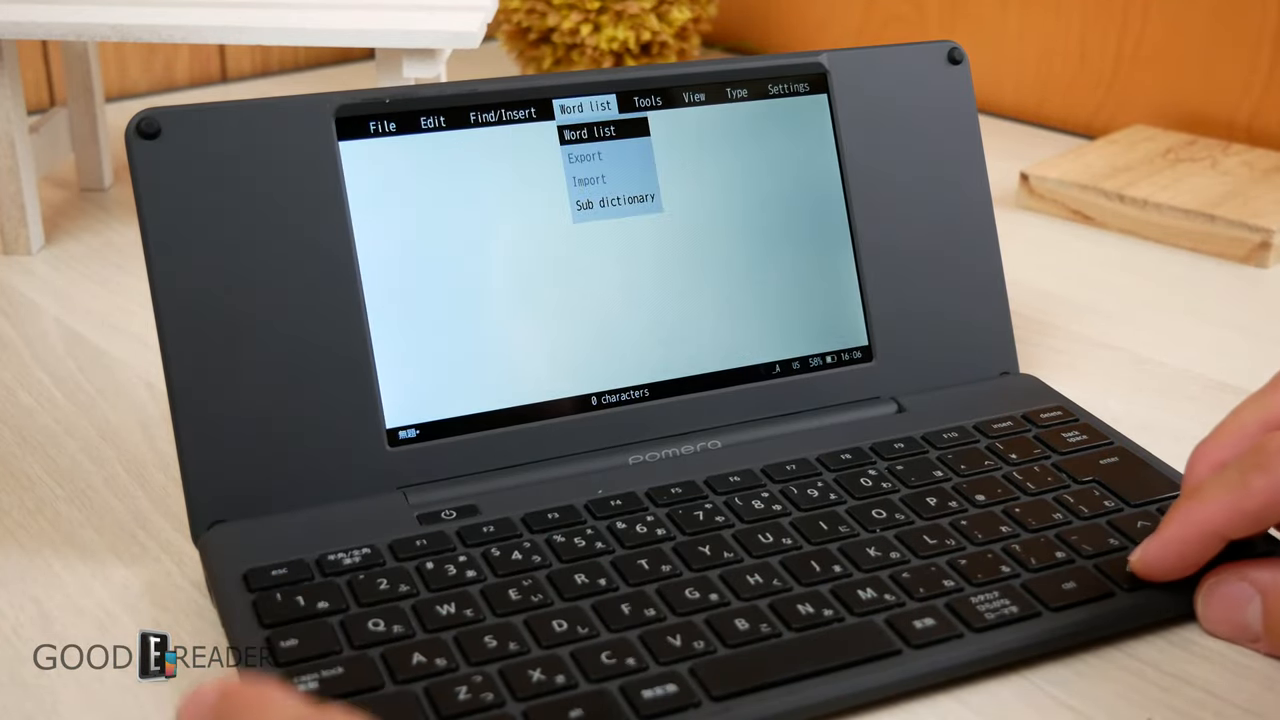
# Show the monthly calendar for May 2022 from the Tools menu.
pyautogui.click(612, 200)
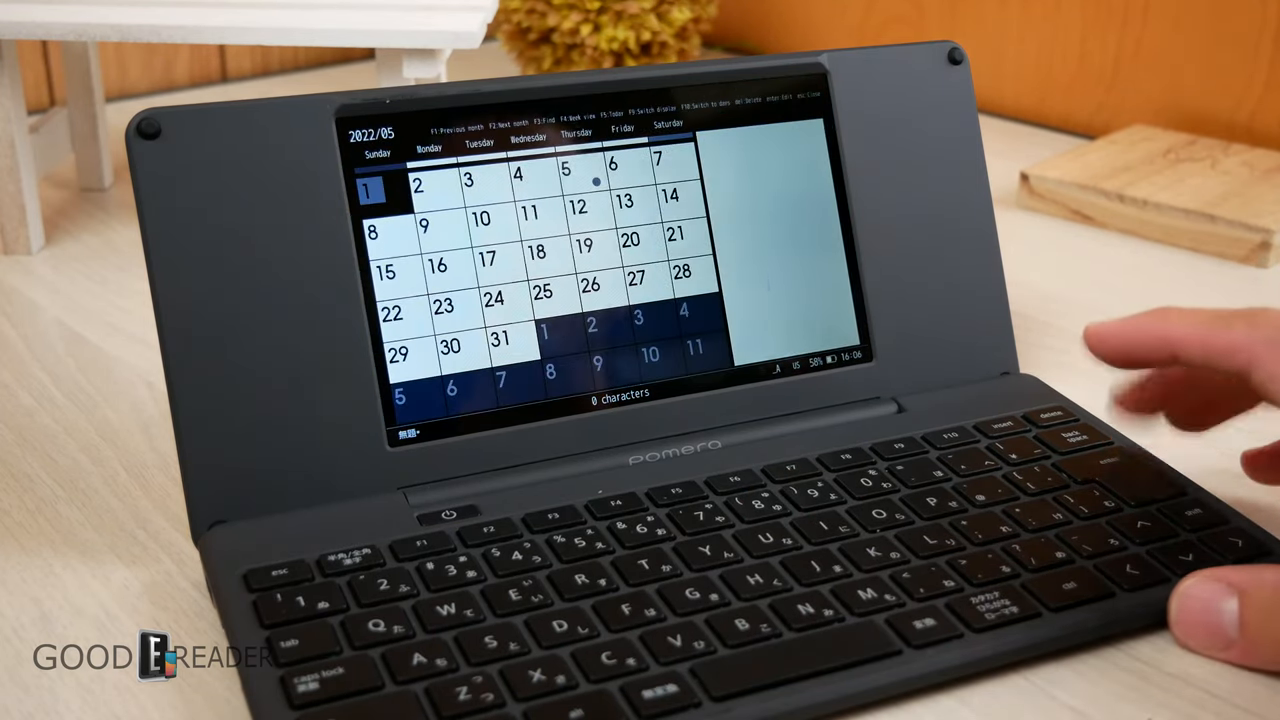
# Close the calendar so the Tools options list shows with Style highlighted.
pyautogui.press('right')
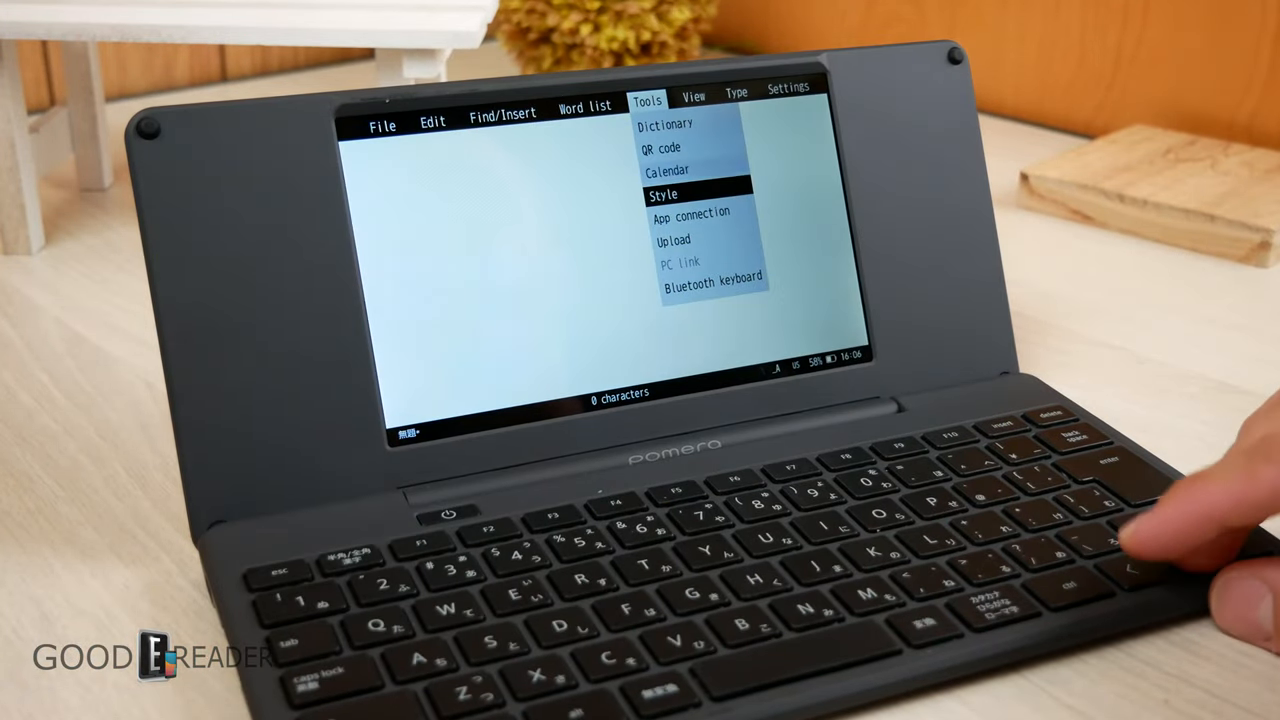
# Move to the View options list with Comparison highlighted.
pyautogui.click(664, 194)
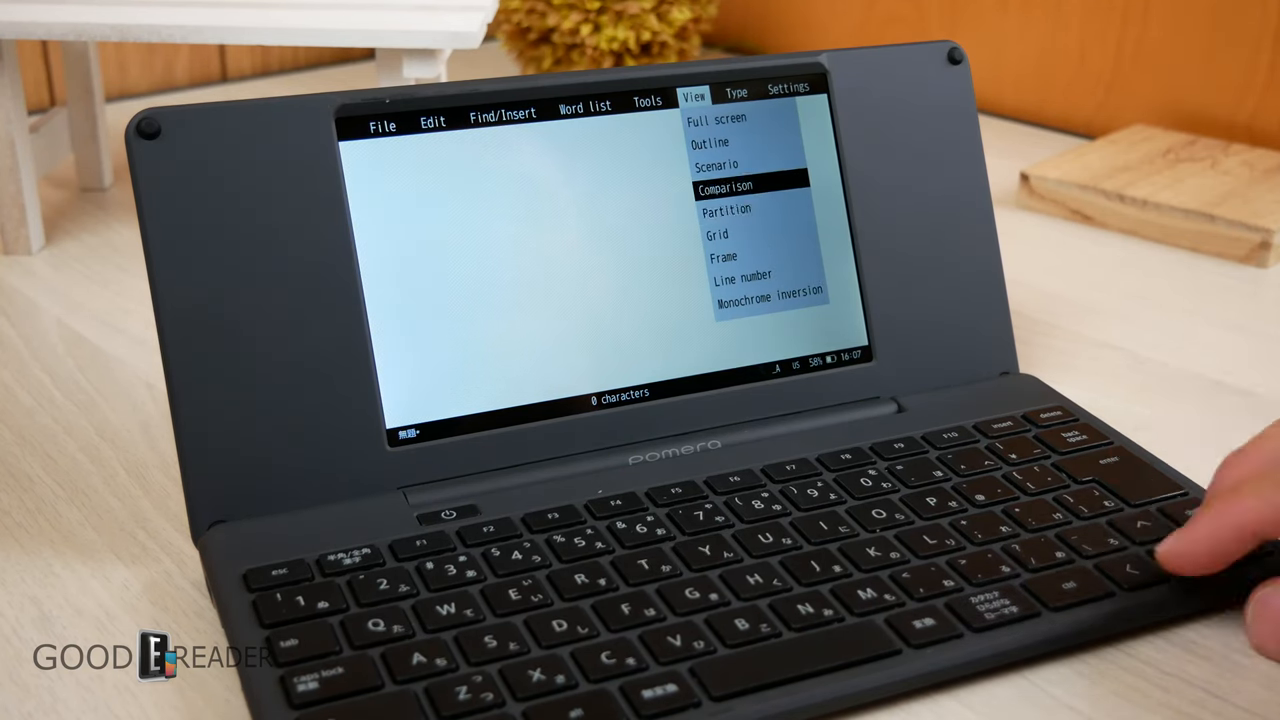
pyautogui.click(724, 188)
pyautogui.write('peer')
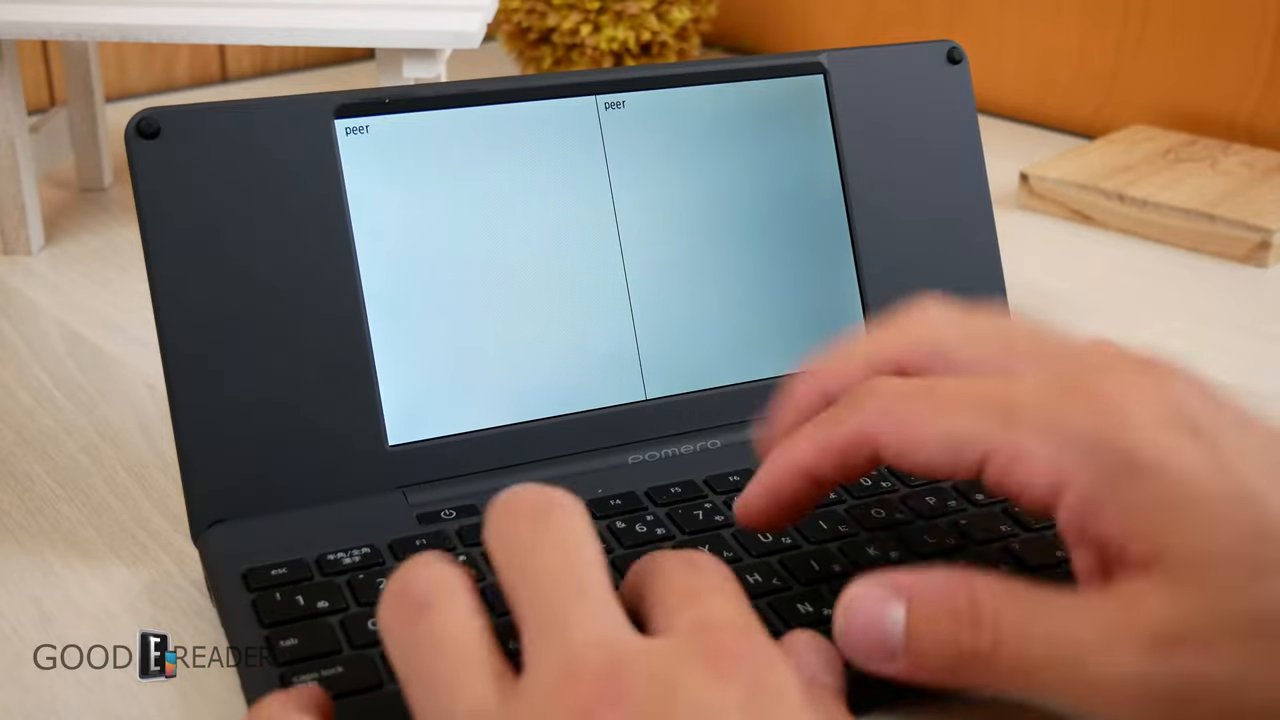
pyautogui.write('dijfbsjdfs')
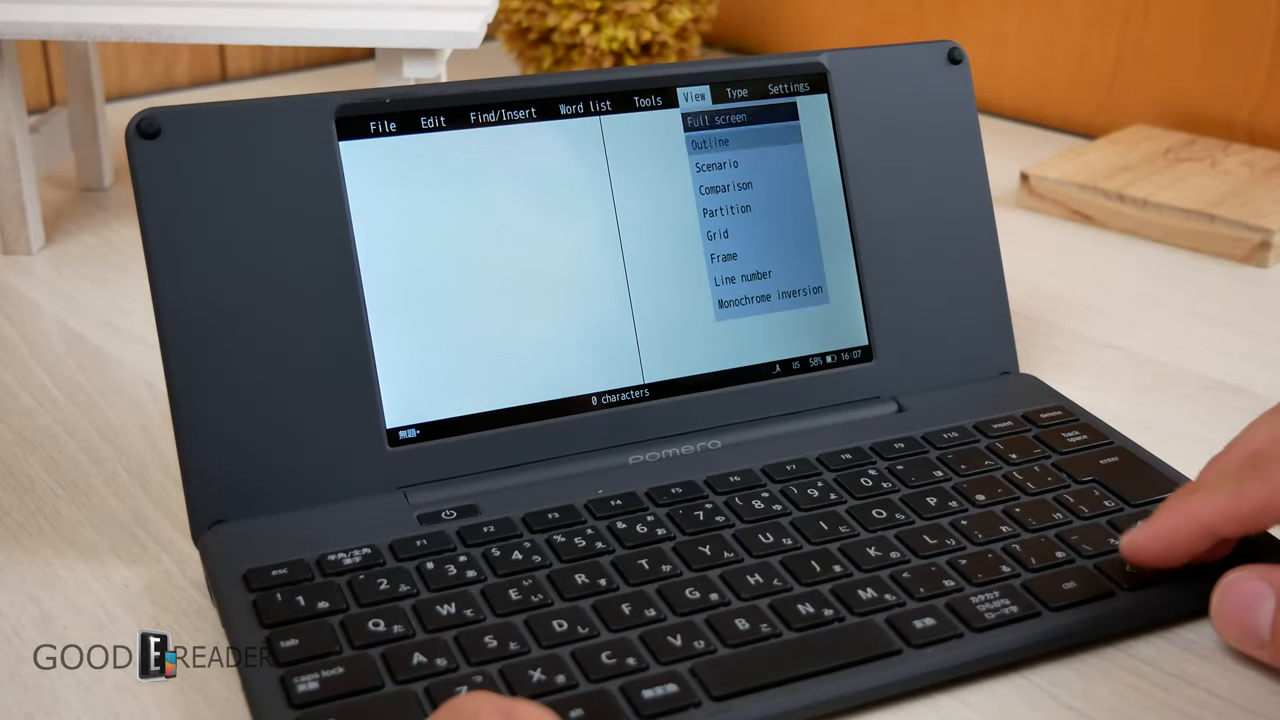
pyautogui.click(718, 118)
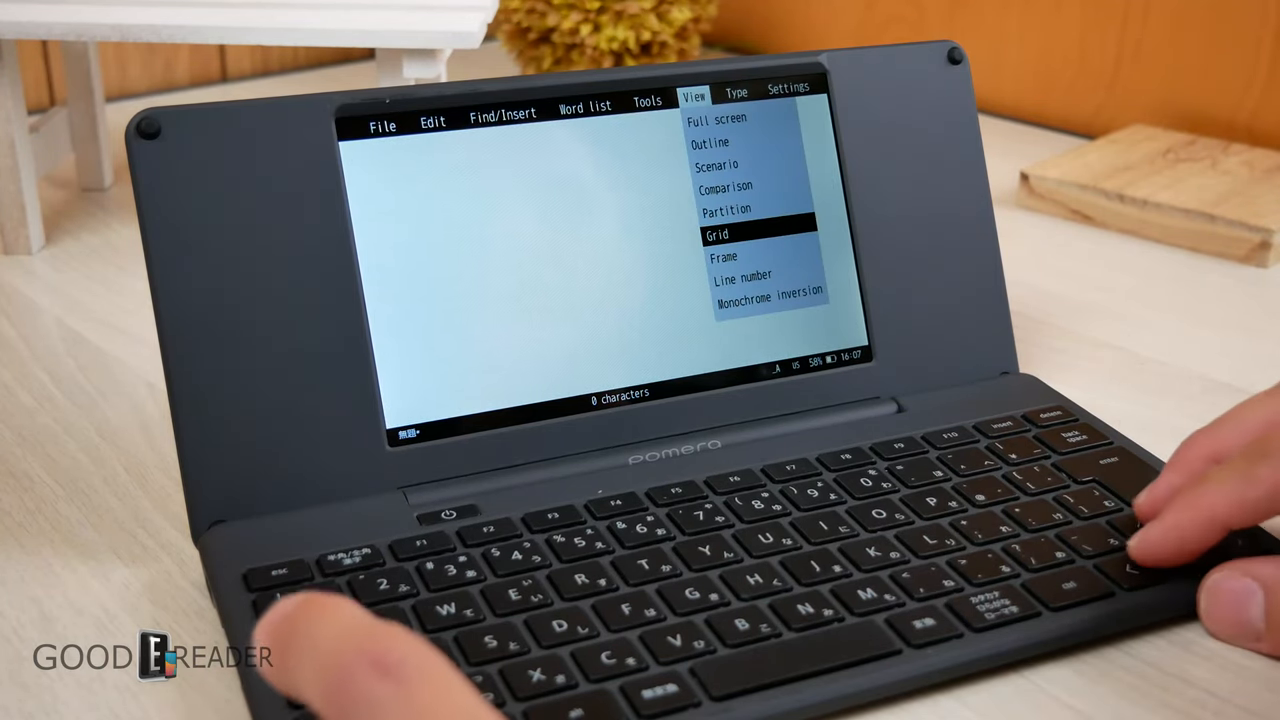
# Turn on Monochrome inversion so the note 'has a keyboard' shows as light text on black.
pyautogui.press('up')
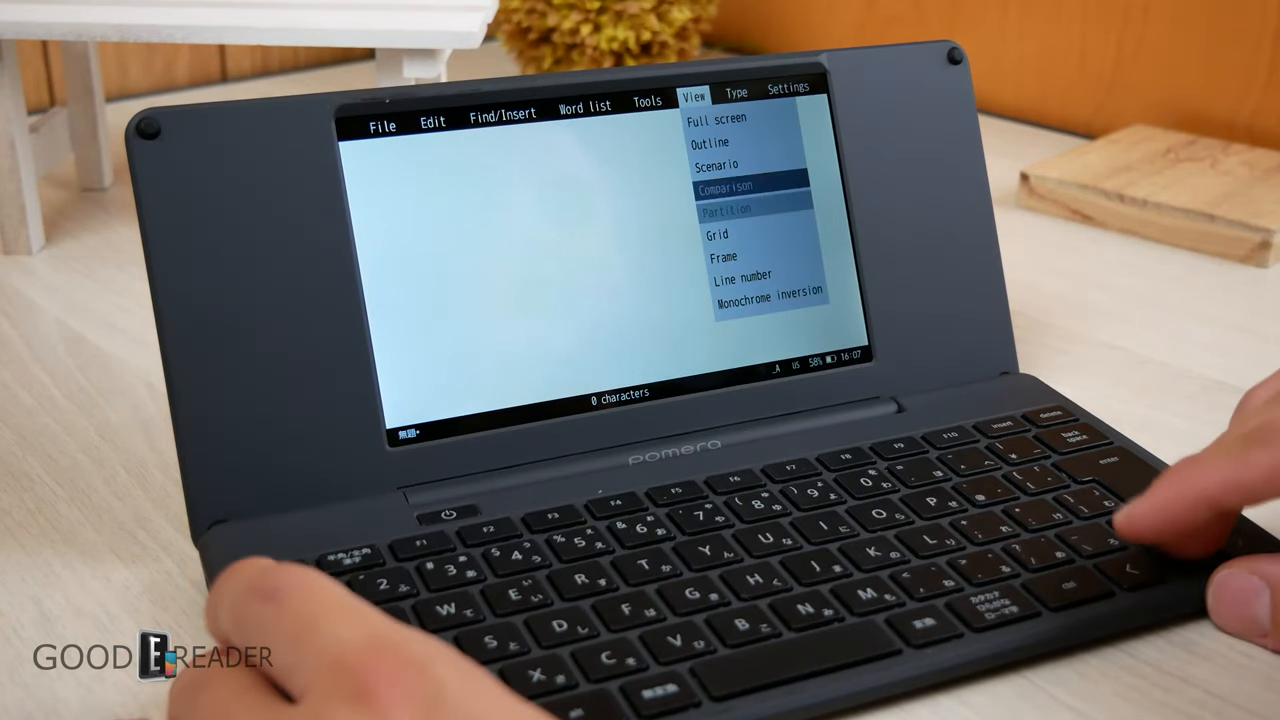
pyautogui.click(722, 256)
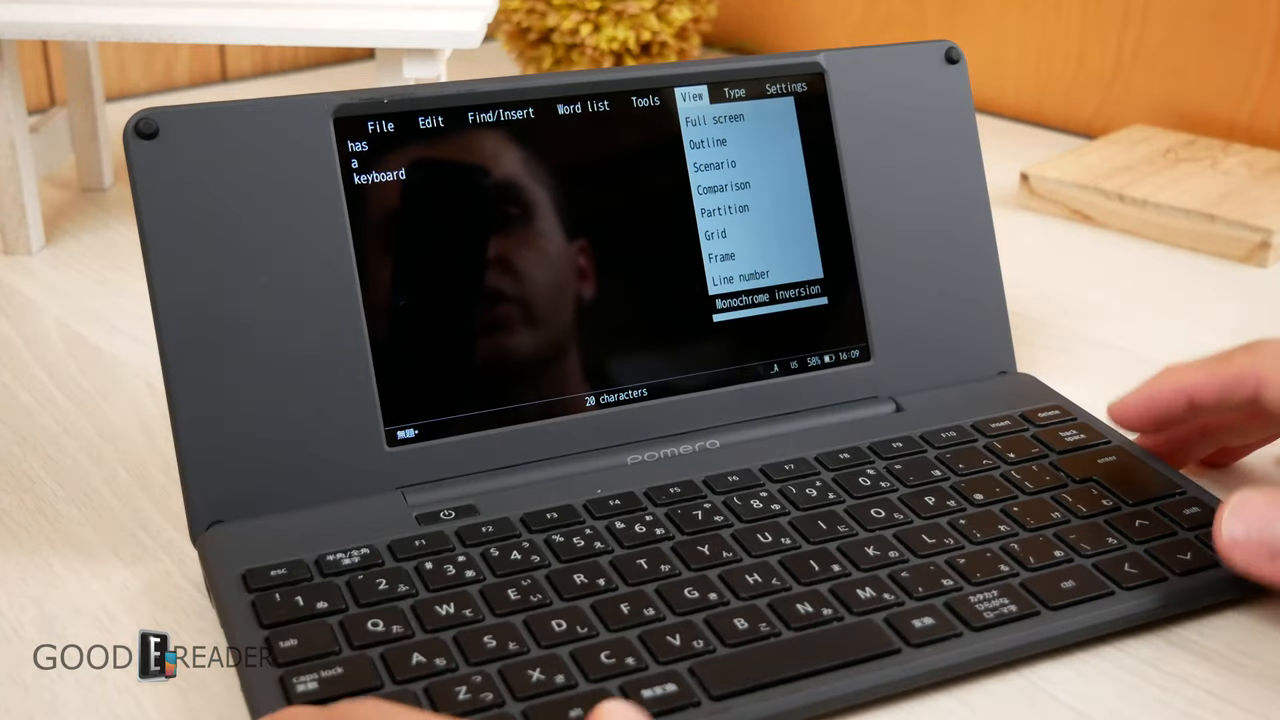
# Restore normal colours and show the ATOK input settings listing input character types.
pyautogui.click(766, 290)
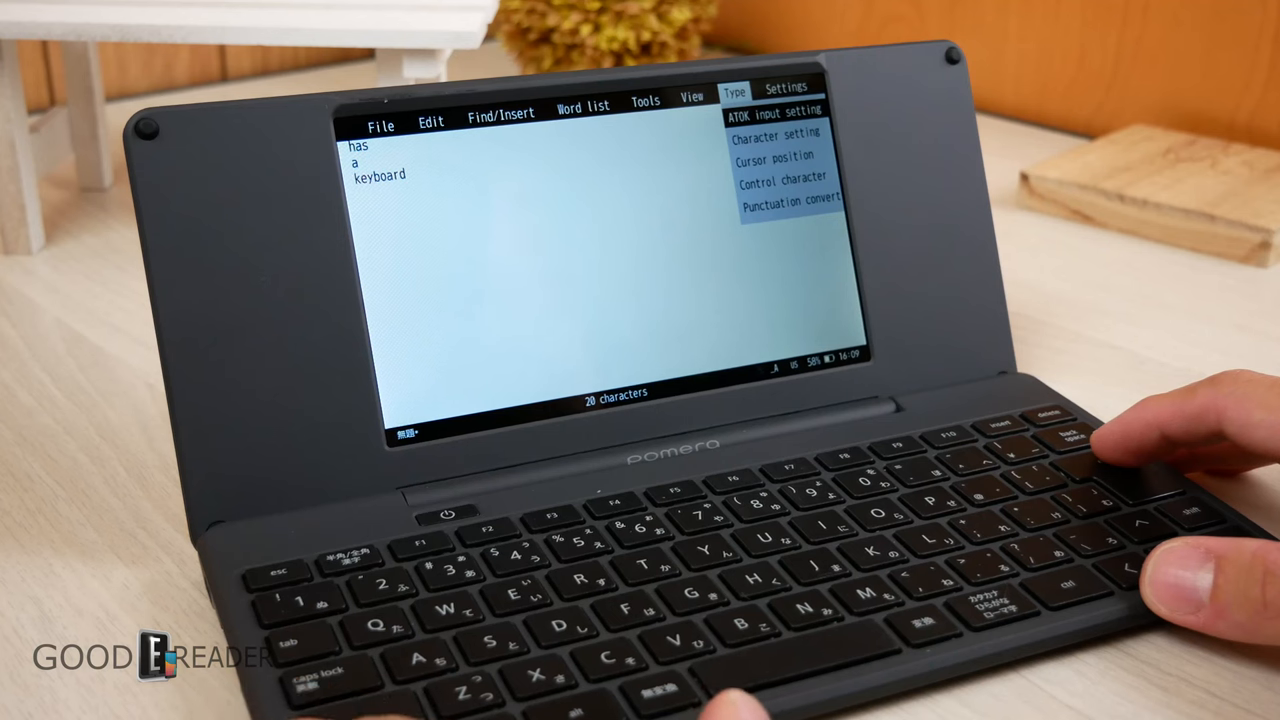
pyautogui.click(776, 110)
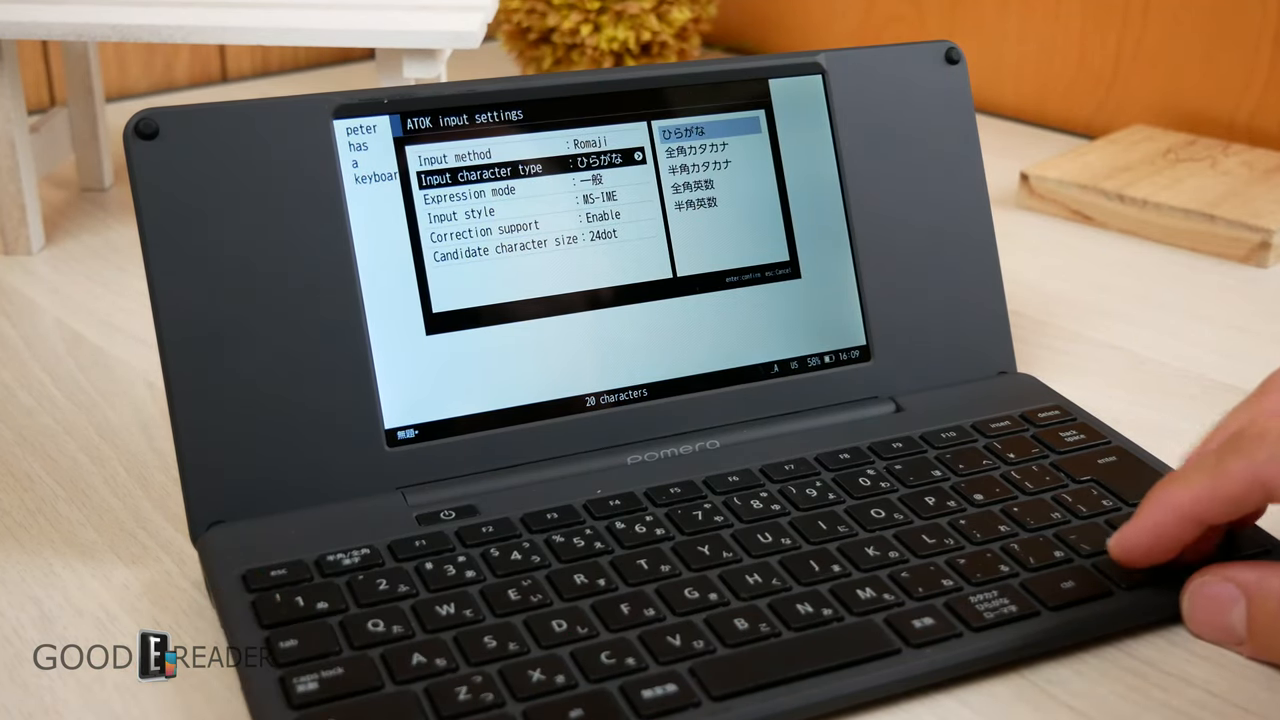
# Close the input settings and show the punctuation mark conversion settings.
pyautogui.press('Down')
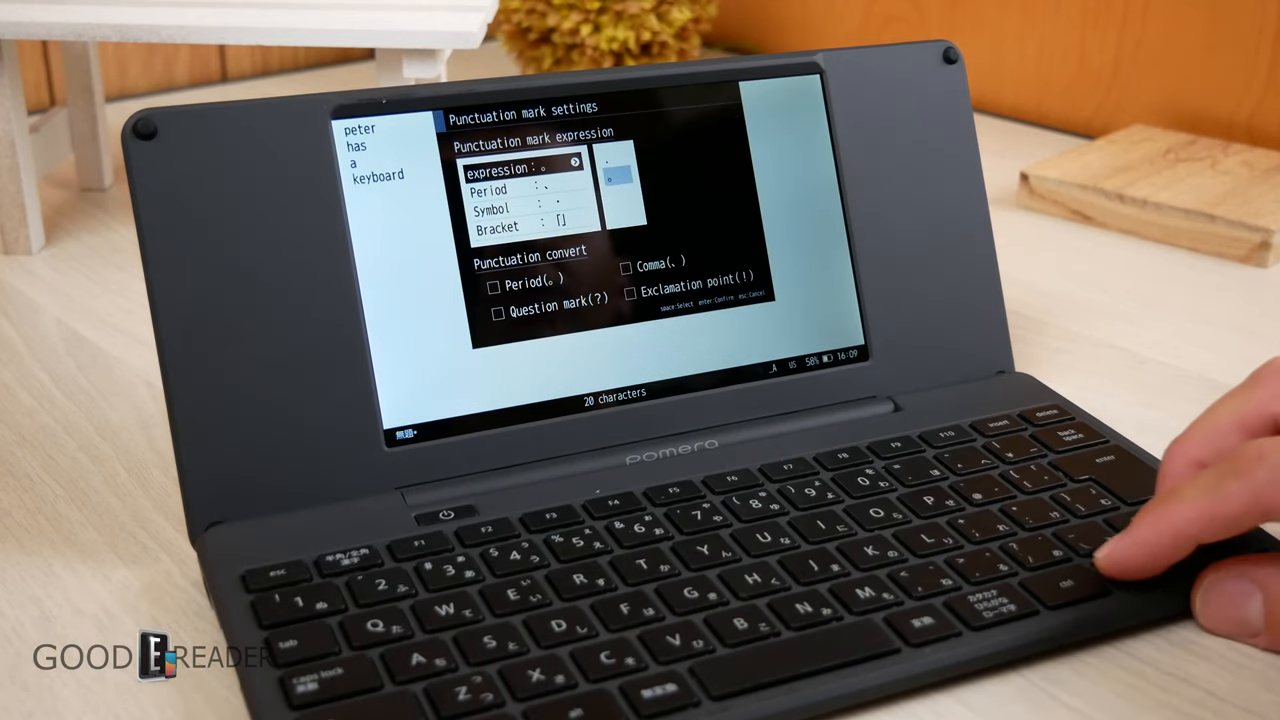
# Close the punctuation settings and reach the language selection with English and the JIS/US layout prompt.
pyautogui.press('down')
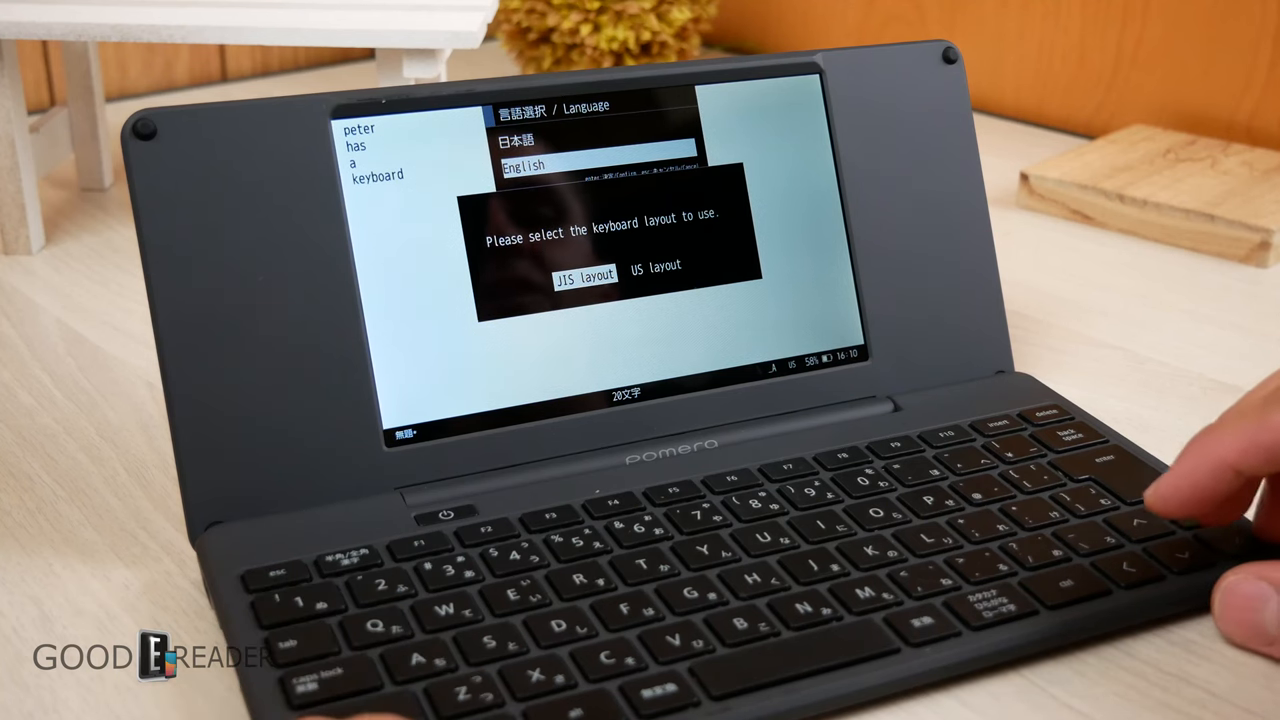
# Dismiss the layout prompt and show the Key settings listing allocation, shortcut, thumb-shift, US layout and Bluetooth options.
pyautogui.press('right')
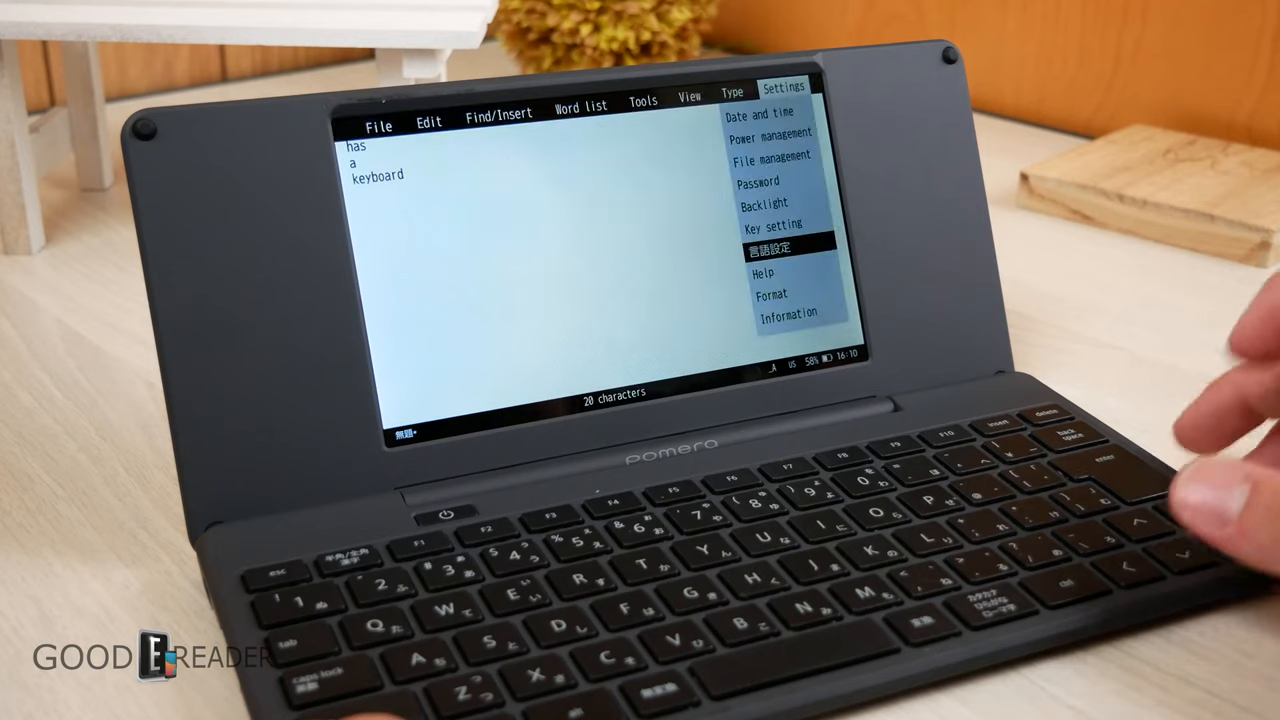
pyautogui.press('up')
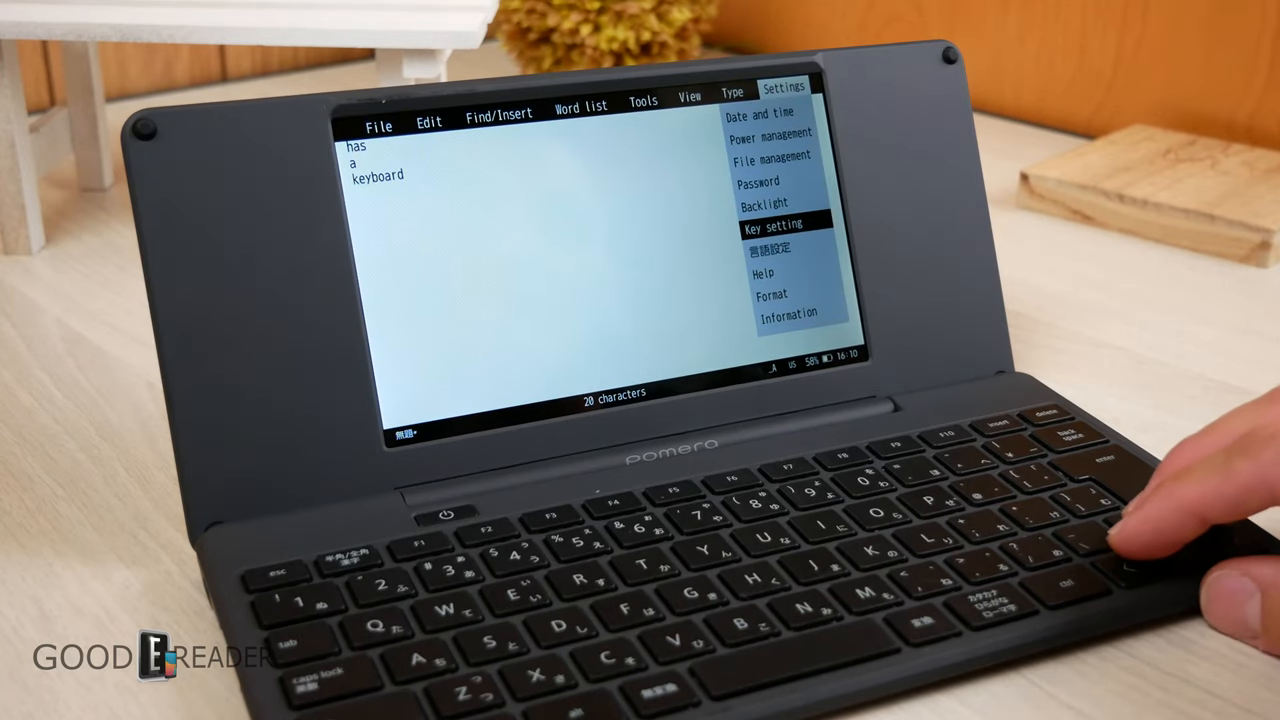
pyautogui.press('up')
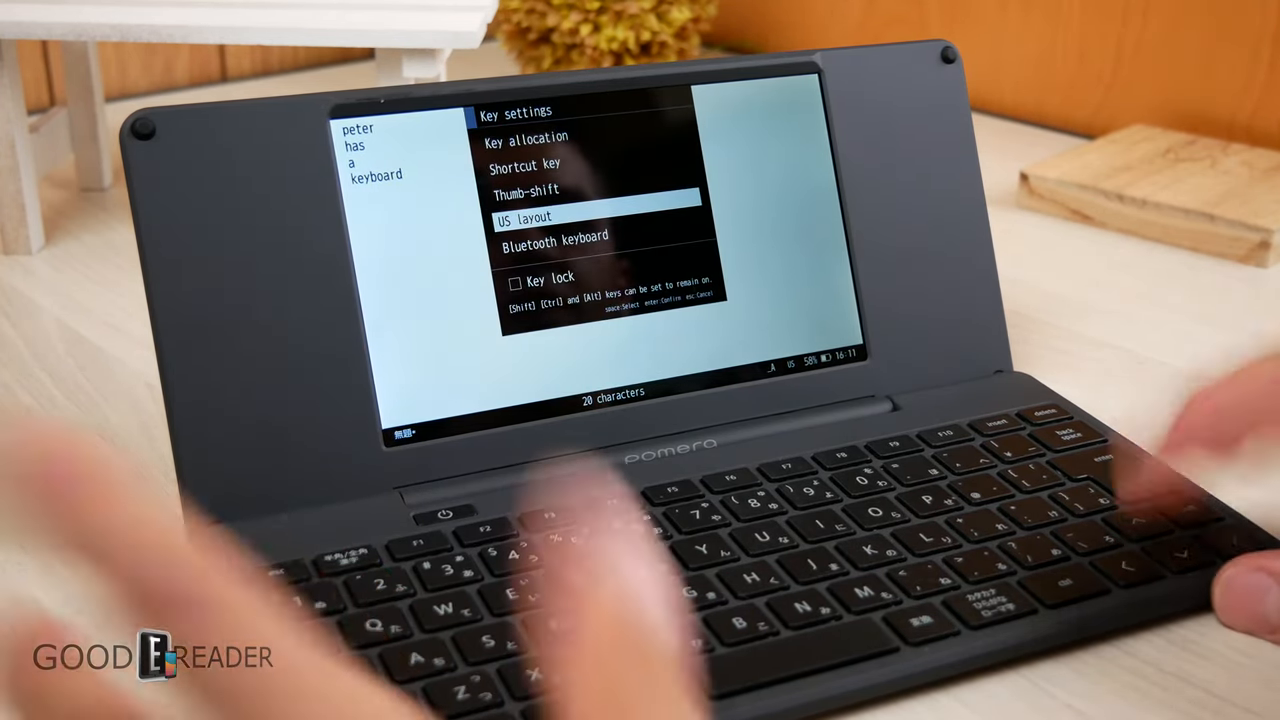
# Close the key settings before the pomera Link store page is brought up on the phone.
pyautogui.press('down')
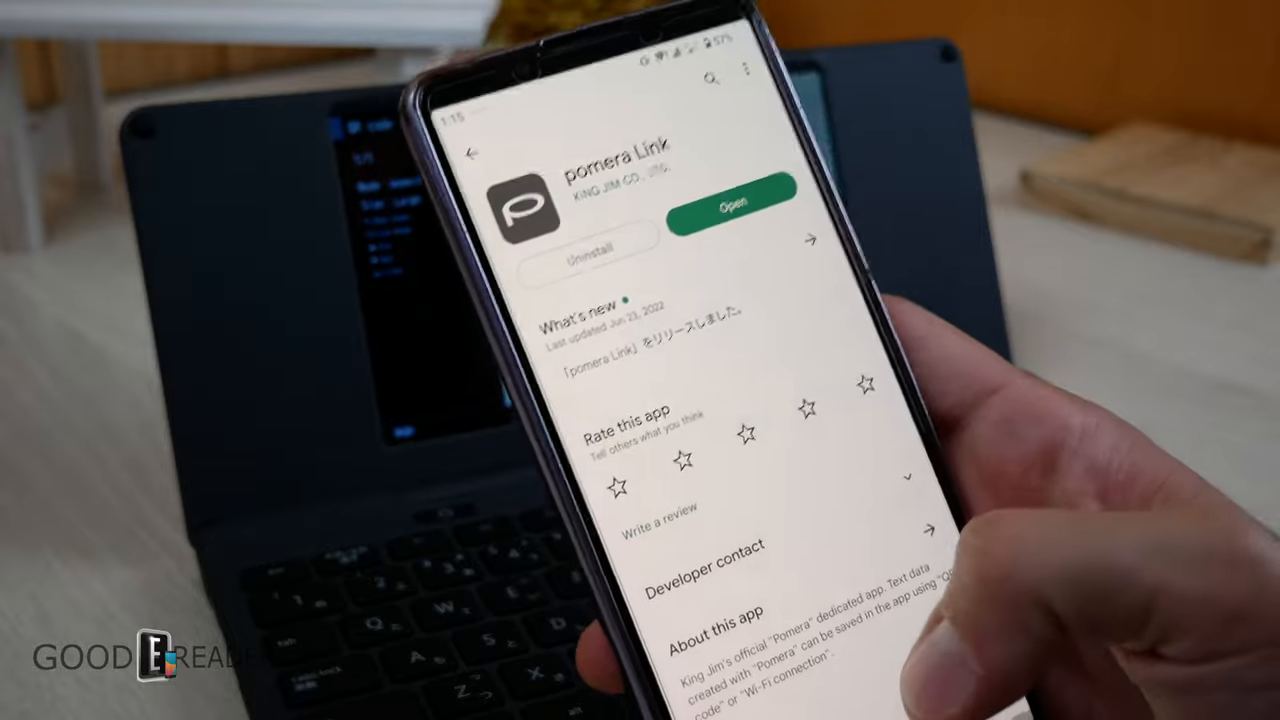
# Show the typed note as a large QR code via Tools > QR code.
pyautogui.scroll(-3)
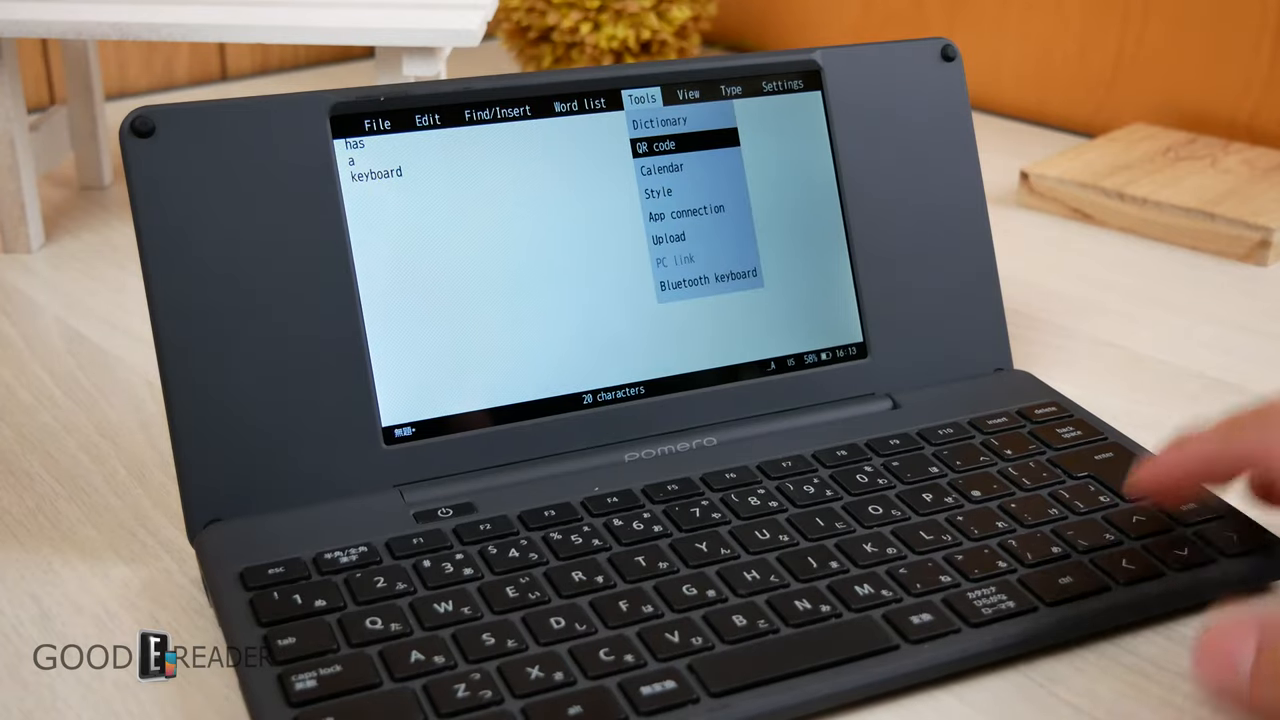
pyautogui.click(656, 146)
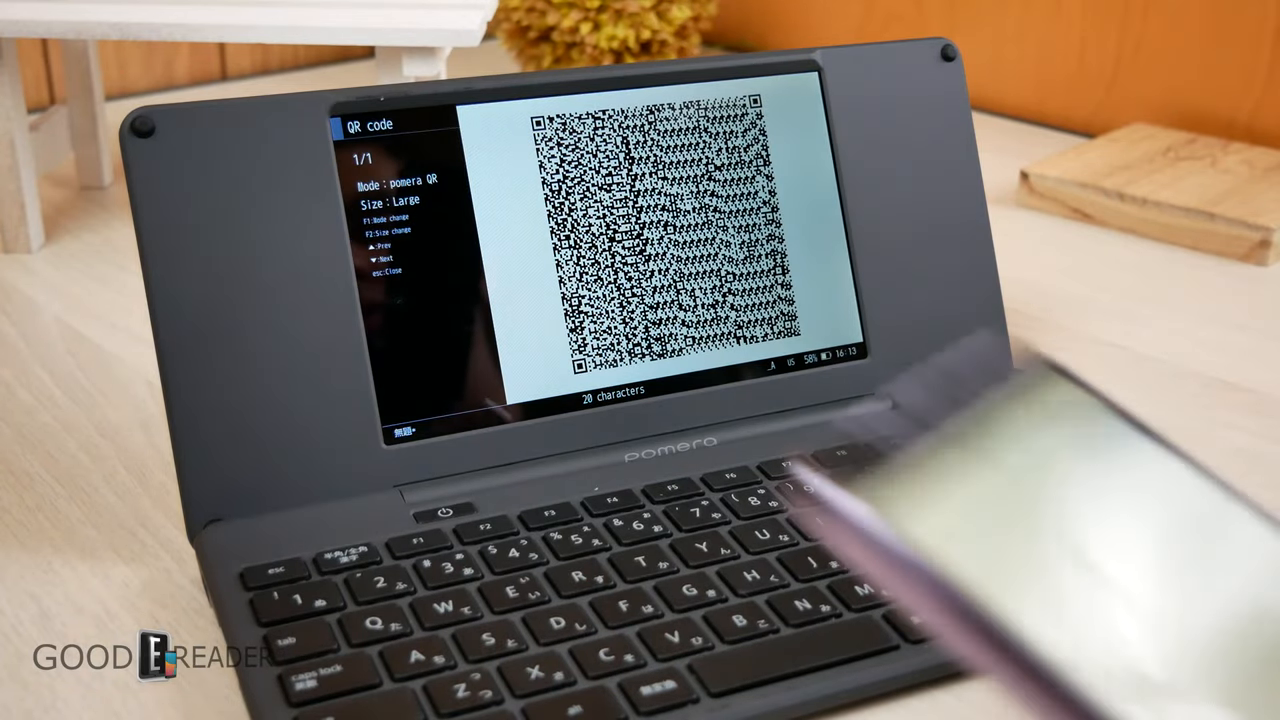